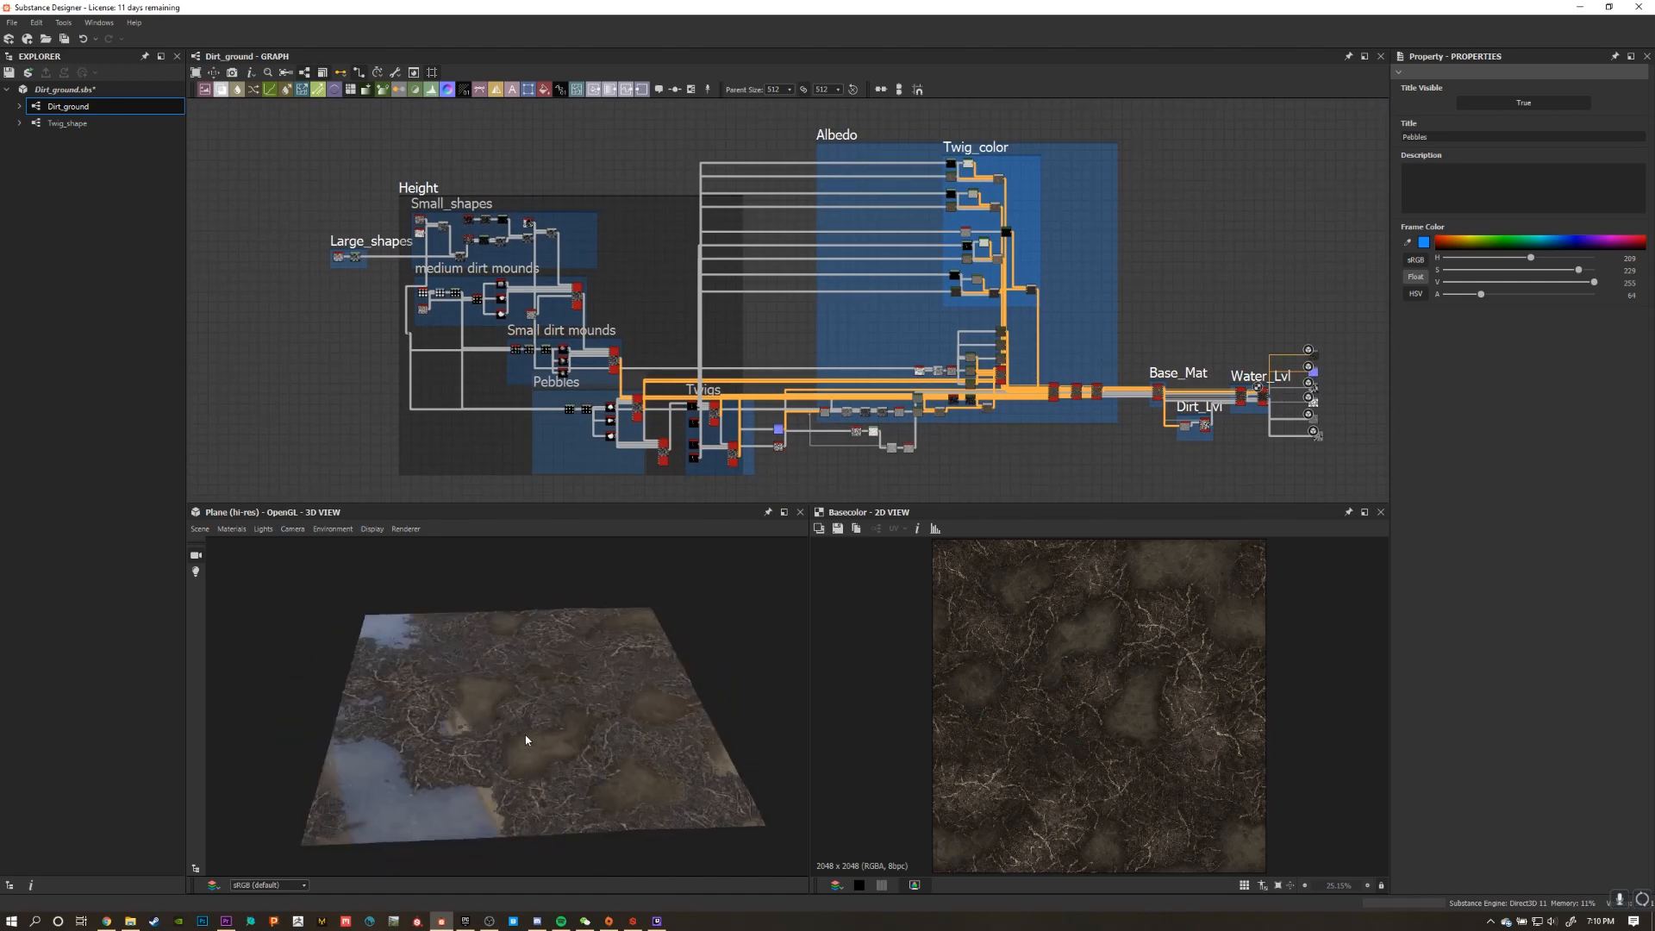
Inspect the dirt preview, clear the default scene and add a Plane scaled by 10.
left_click_drag(527, 738, 549, 716)
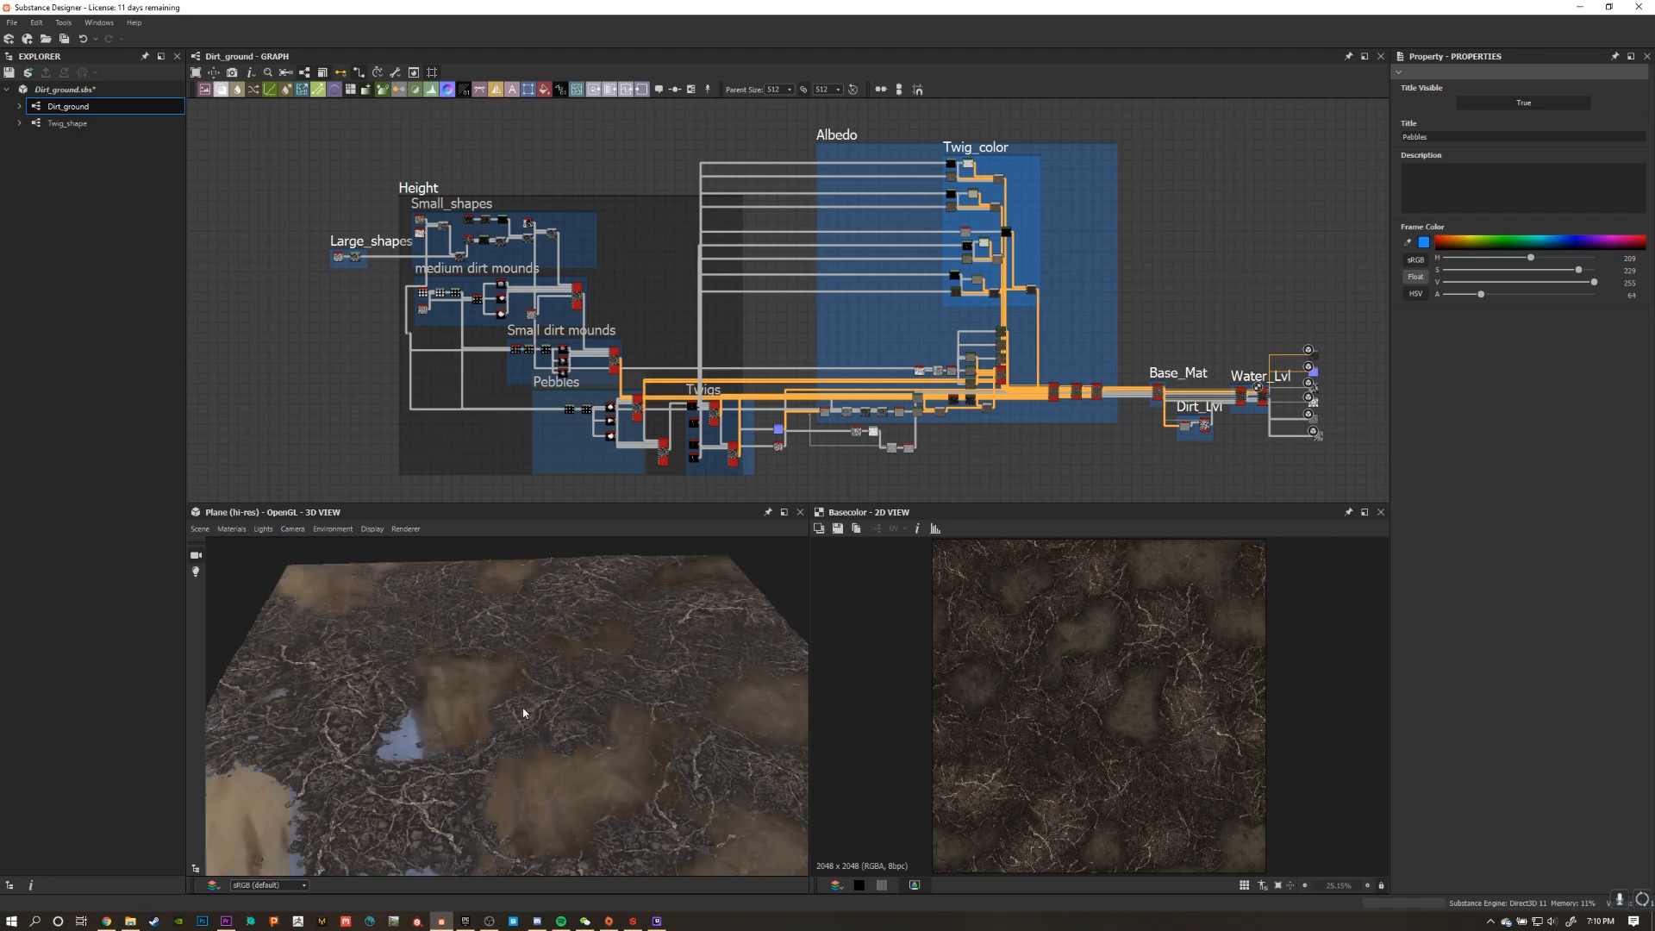
left_click_drag(522, 713, 480, 718)
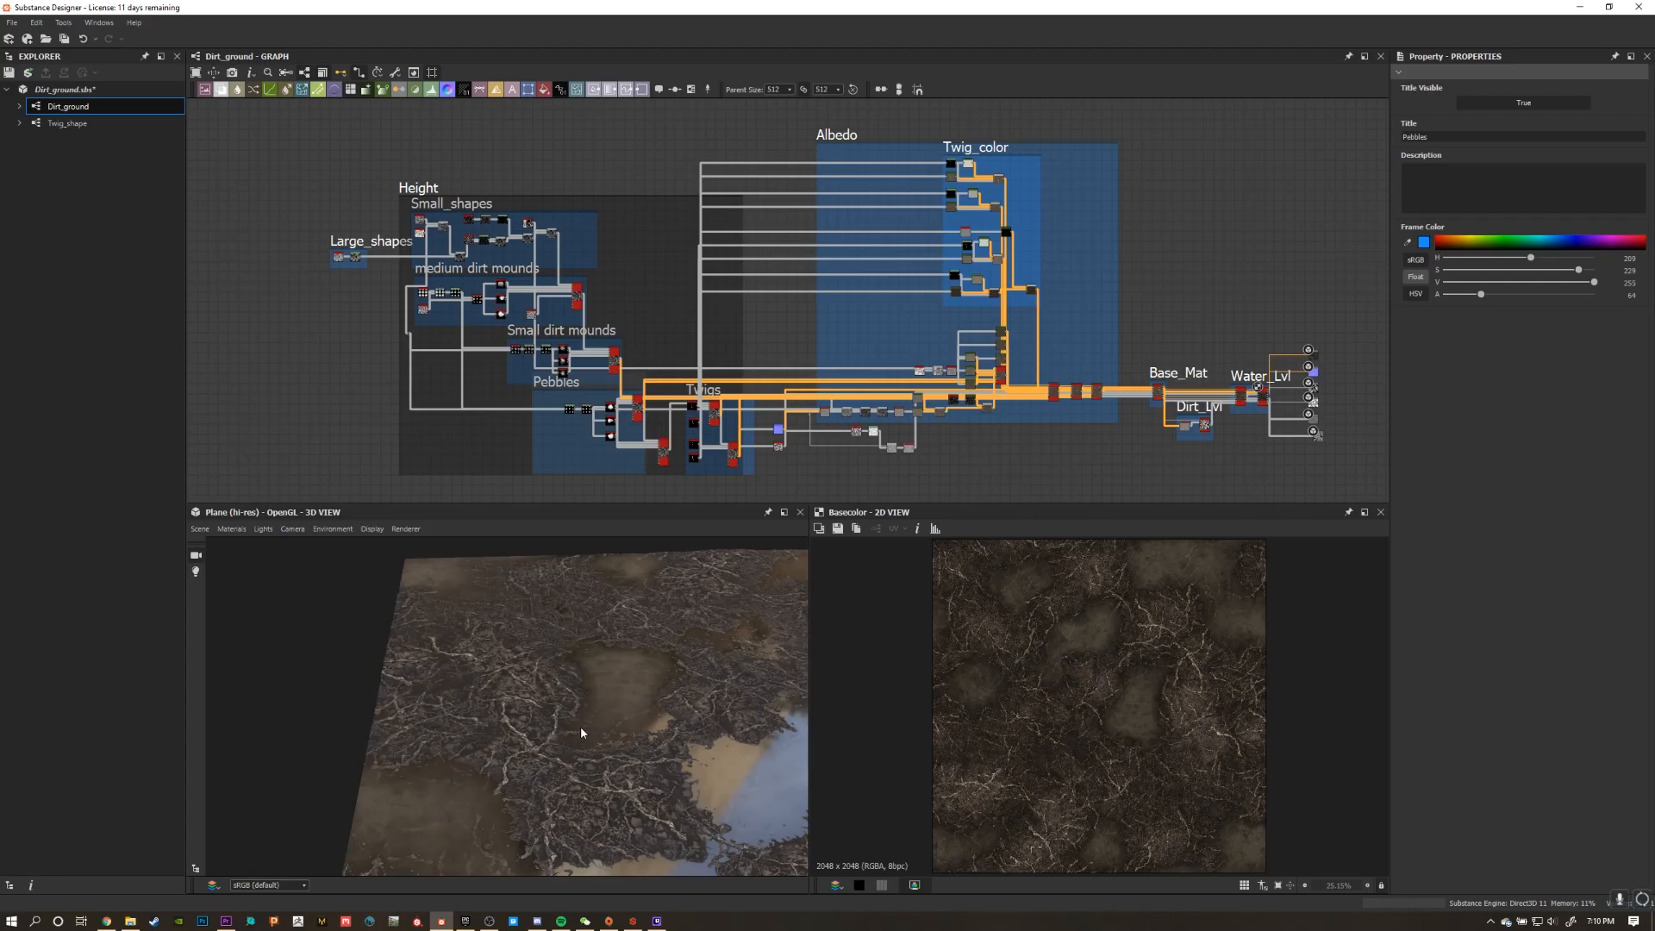
left_click(607, 921)
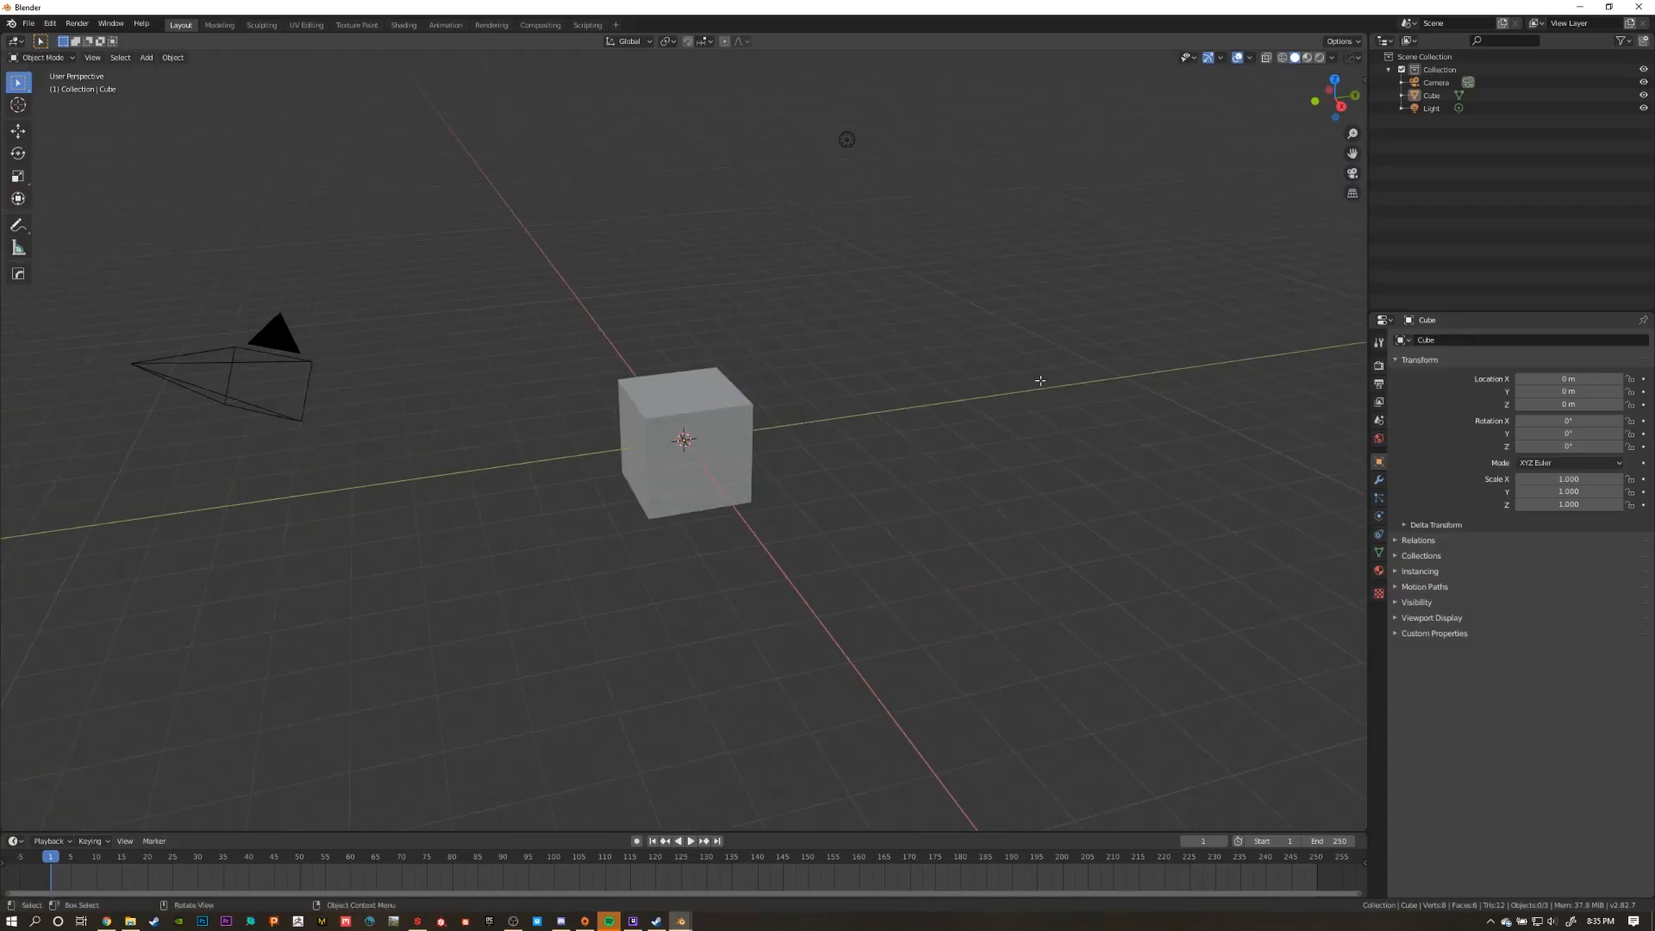
key("shift+a")
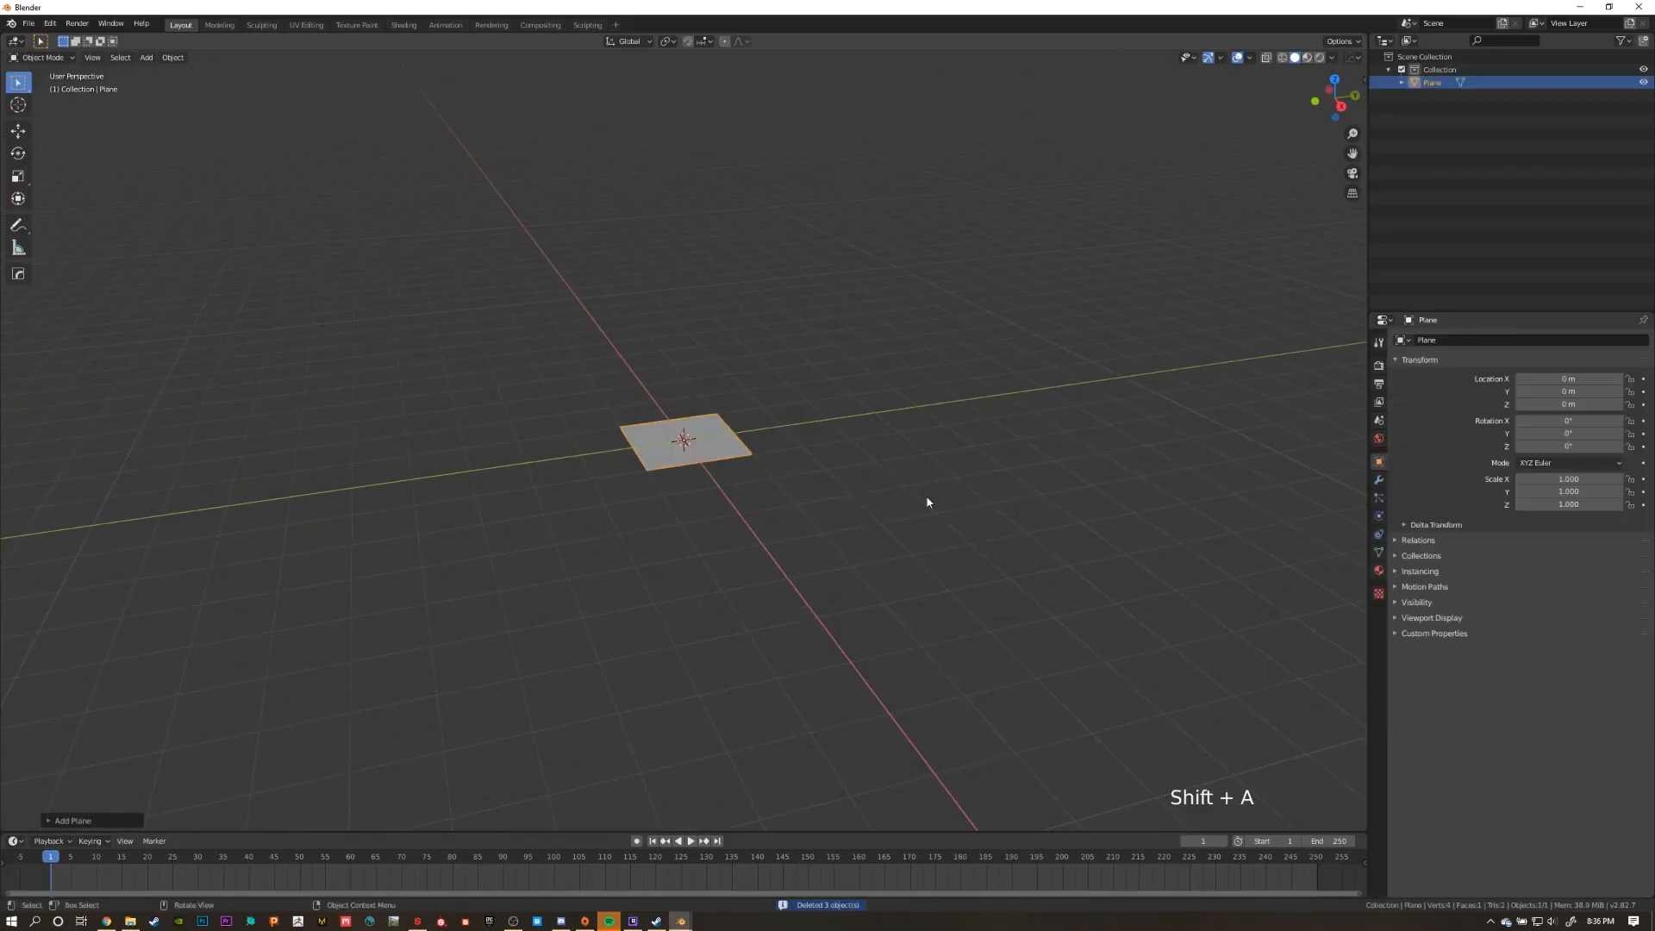
Add a Simple Subdivision Surface modifier and subdivide the plane in Edit Mode.
scroll("down", 3)
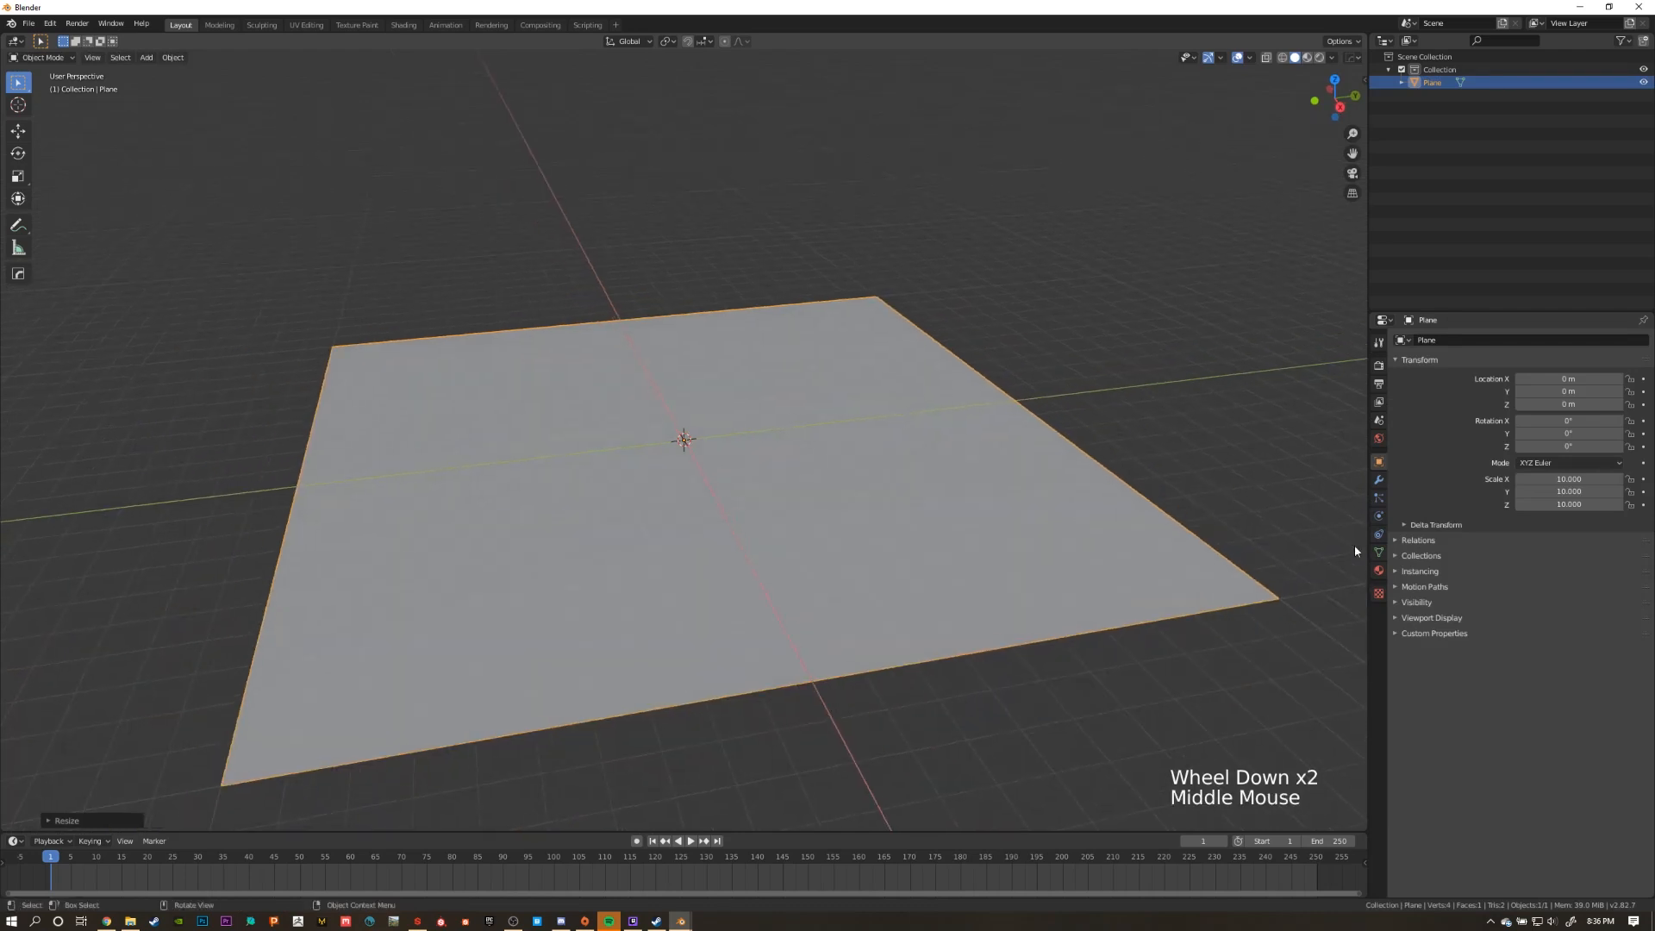
left_click(1581, 395)
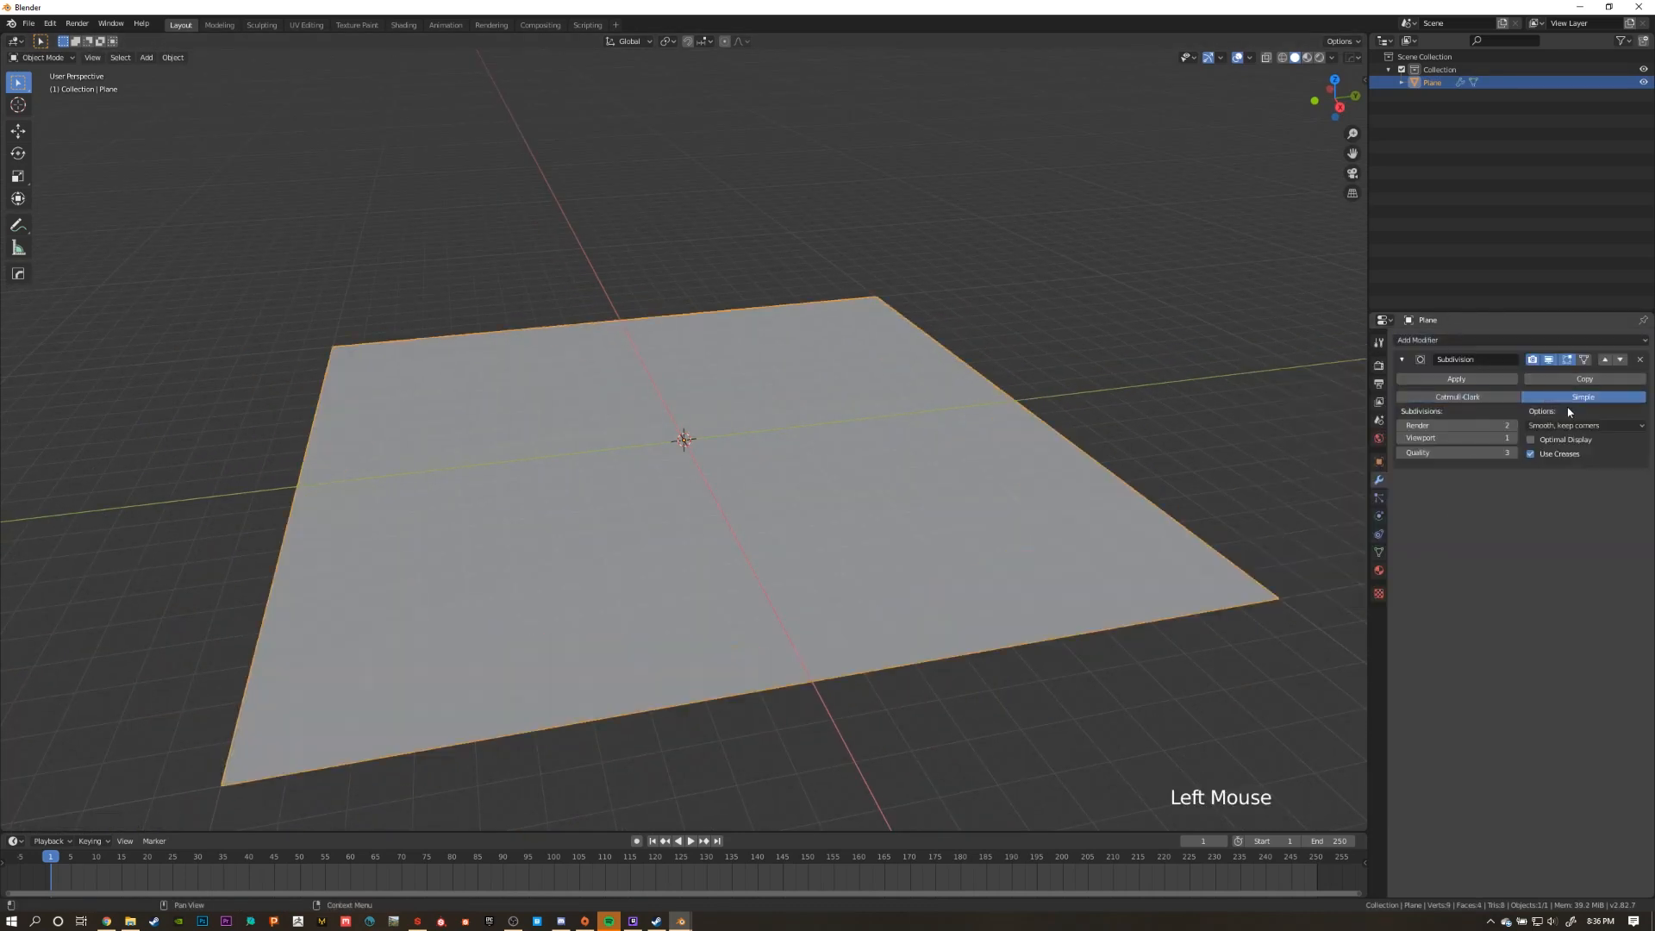
key("Tab")
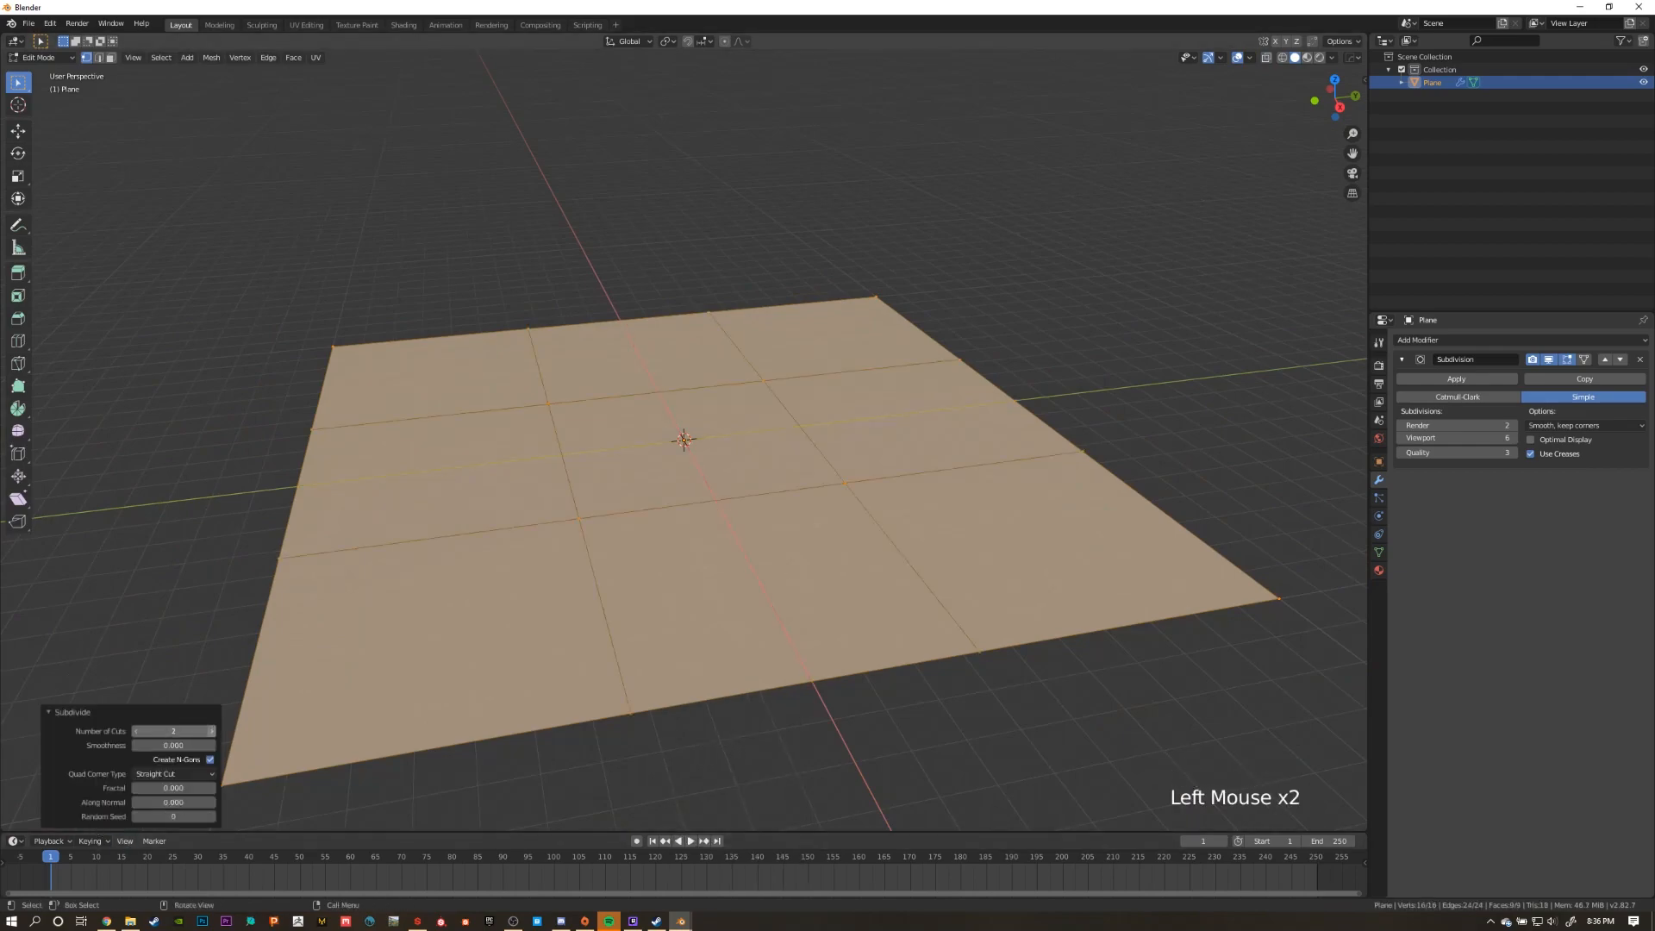
key("Tab")
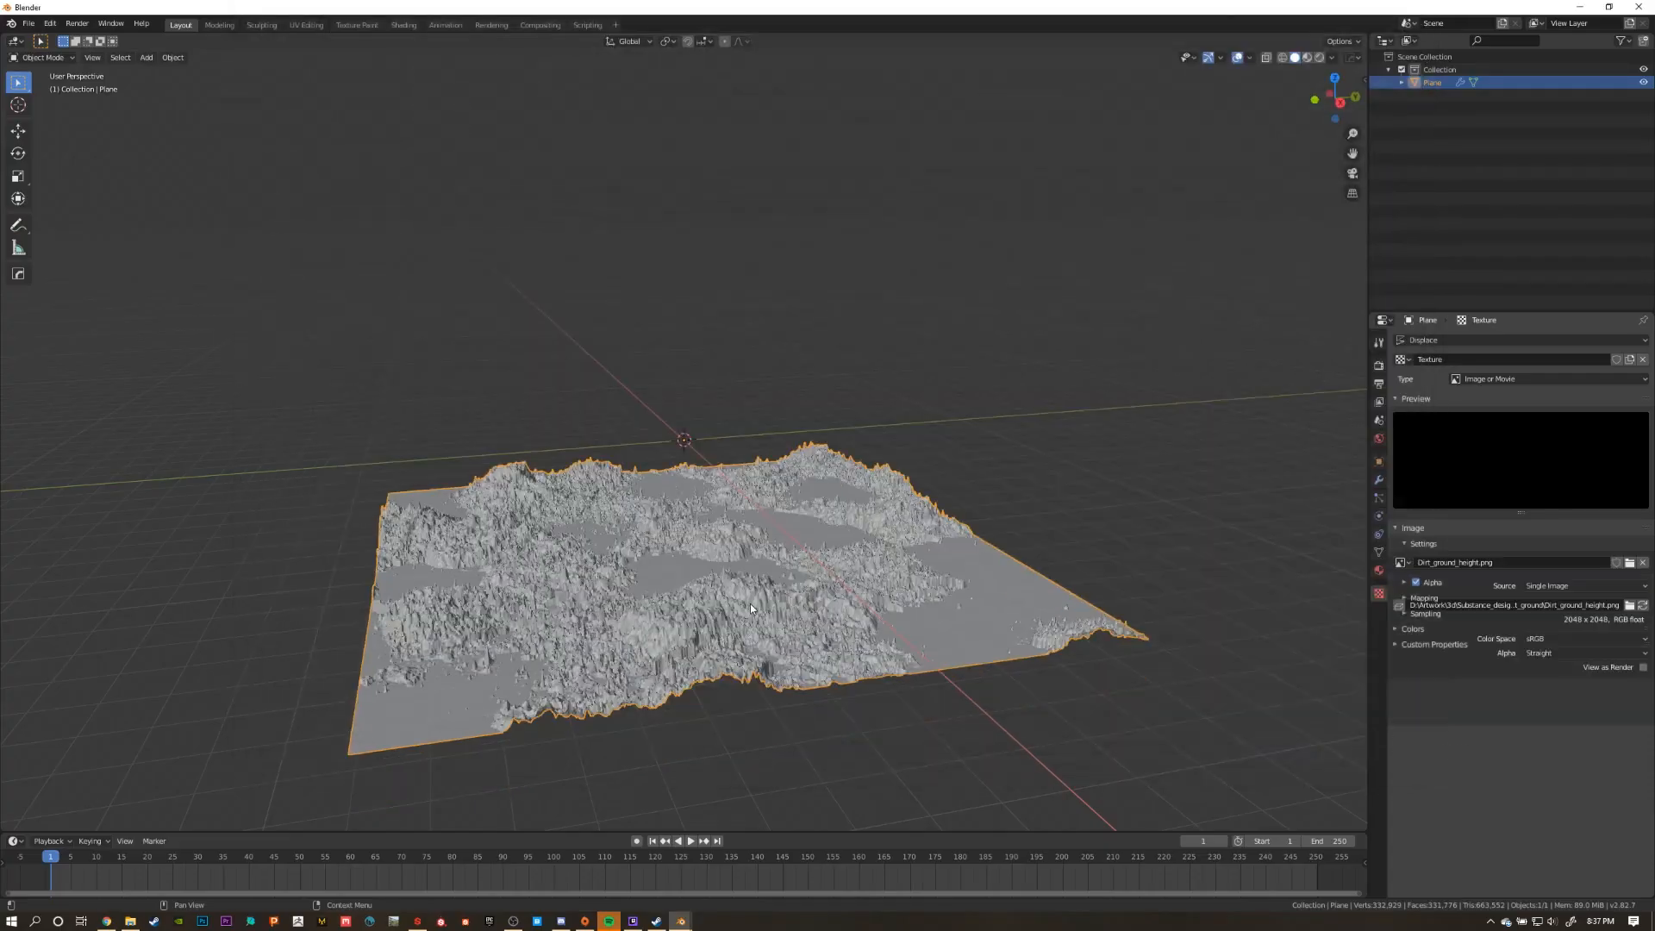
Add a Displace modifier with a new texture using Dirt_ground_height.png.
scroll("down", 3)
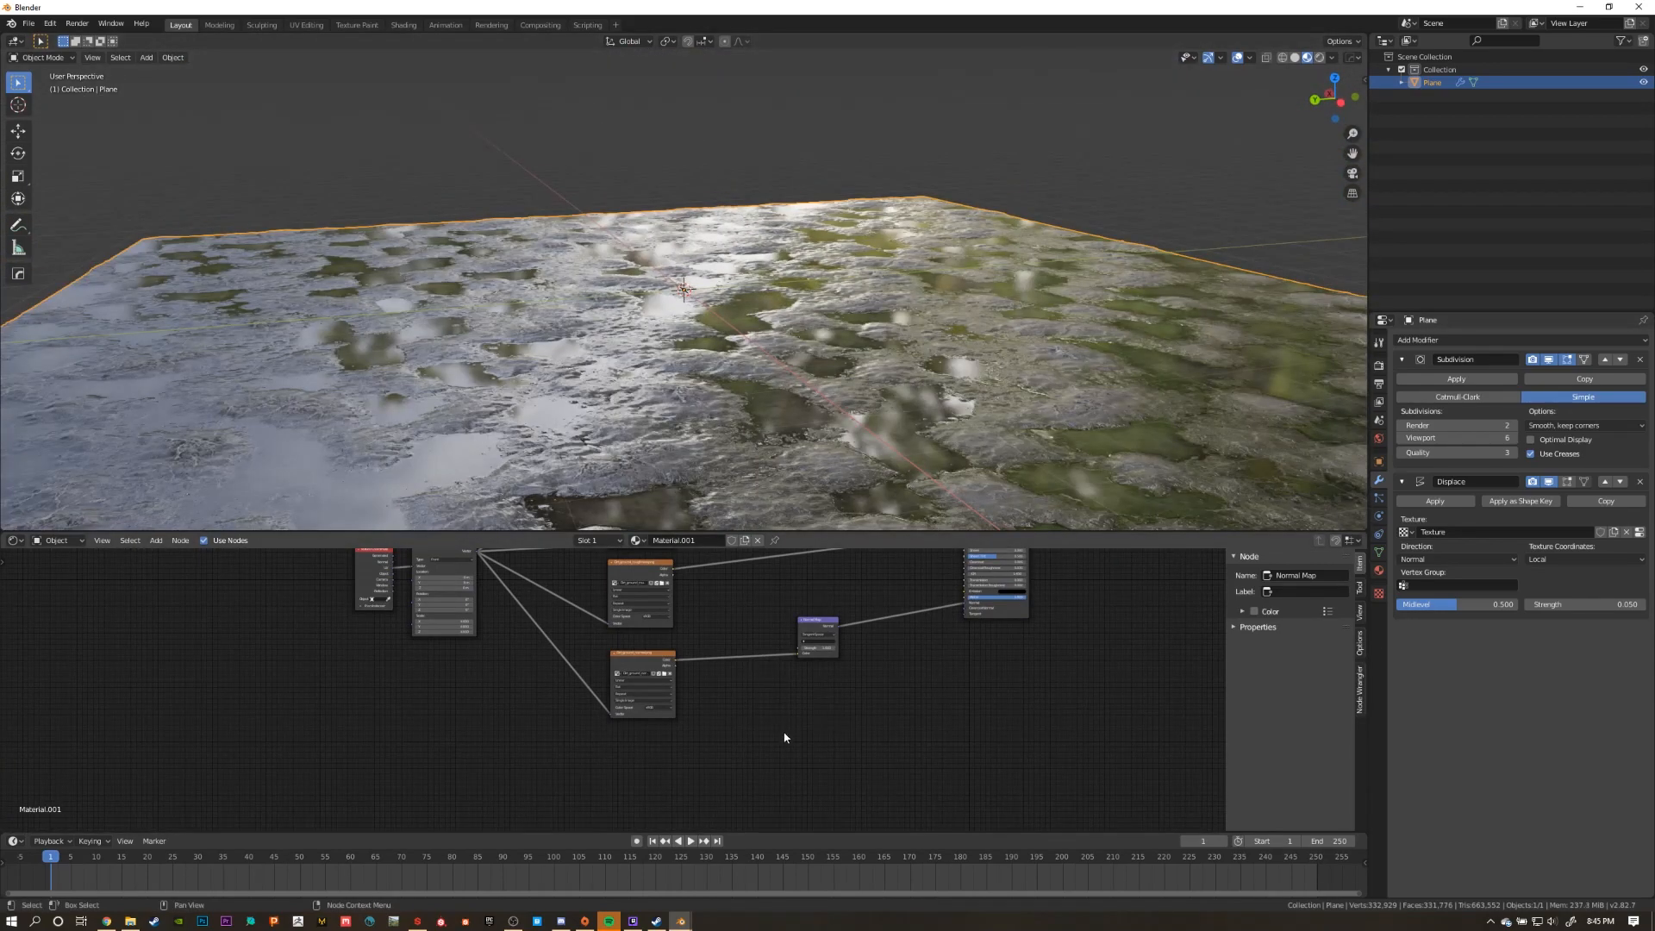
Add a Bump node, a Math node and a Noise Texture in the Shader Editor.
left_click(784, 737)
type("bum")
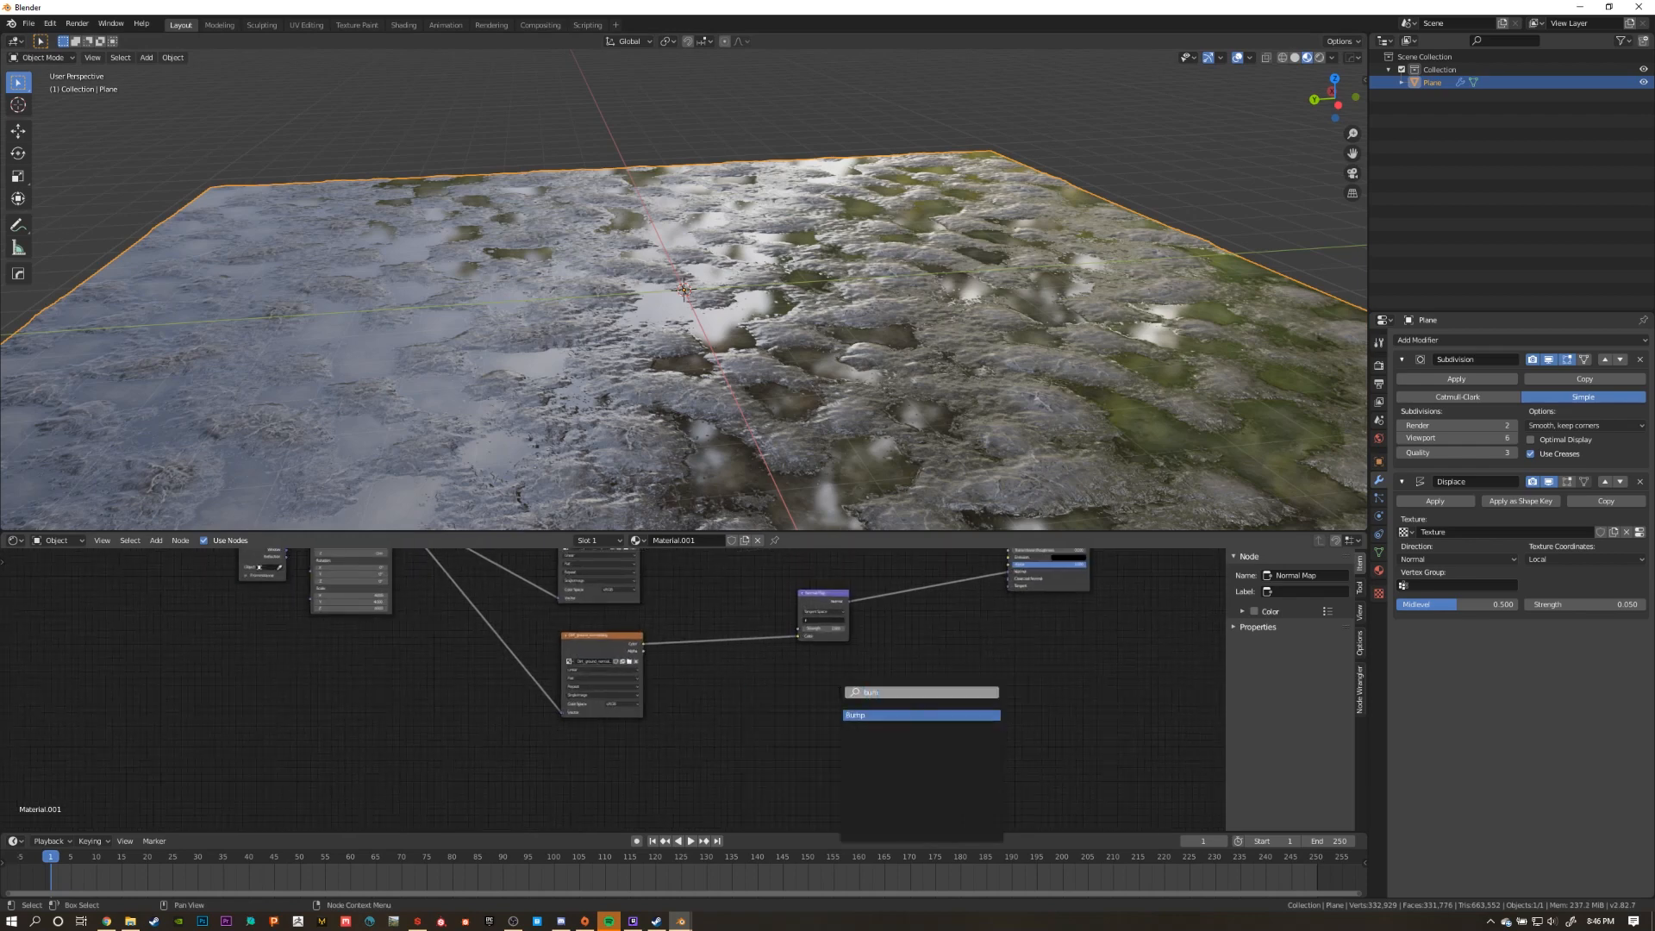
left_click(855, 715)
type("noi")
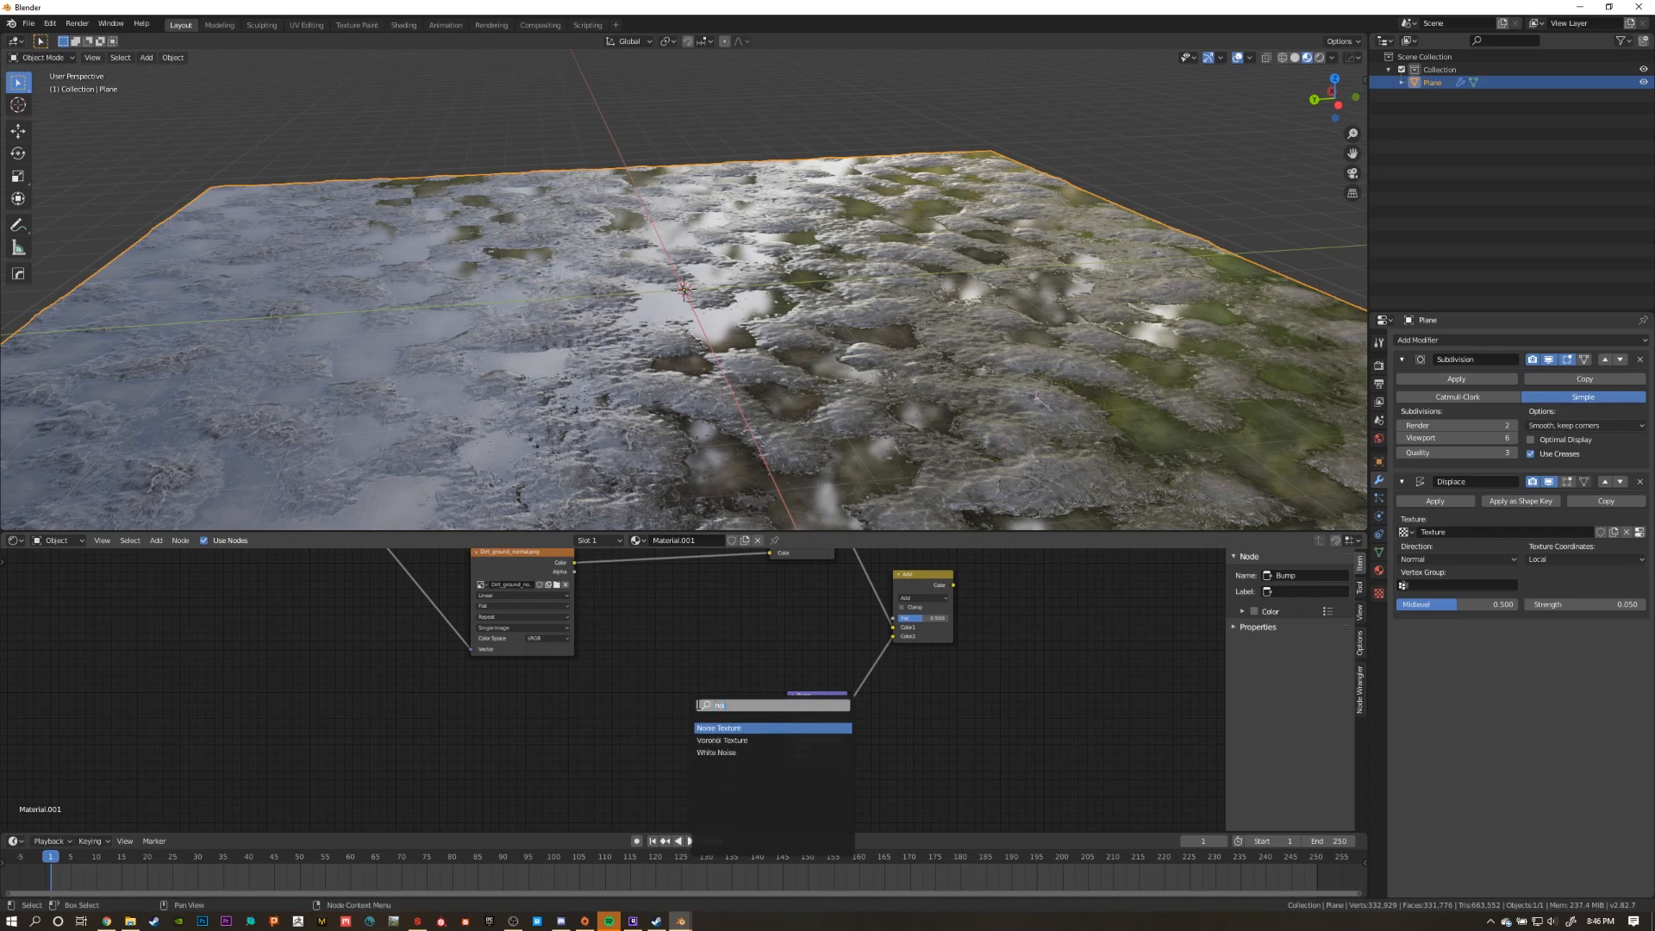
left_click(719, 727)
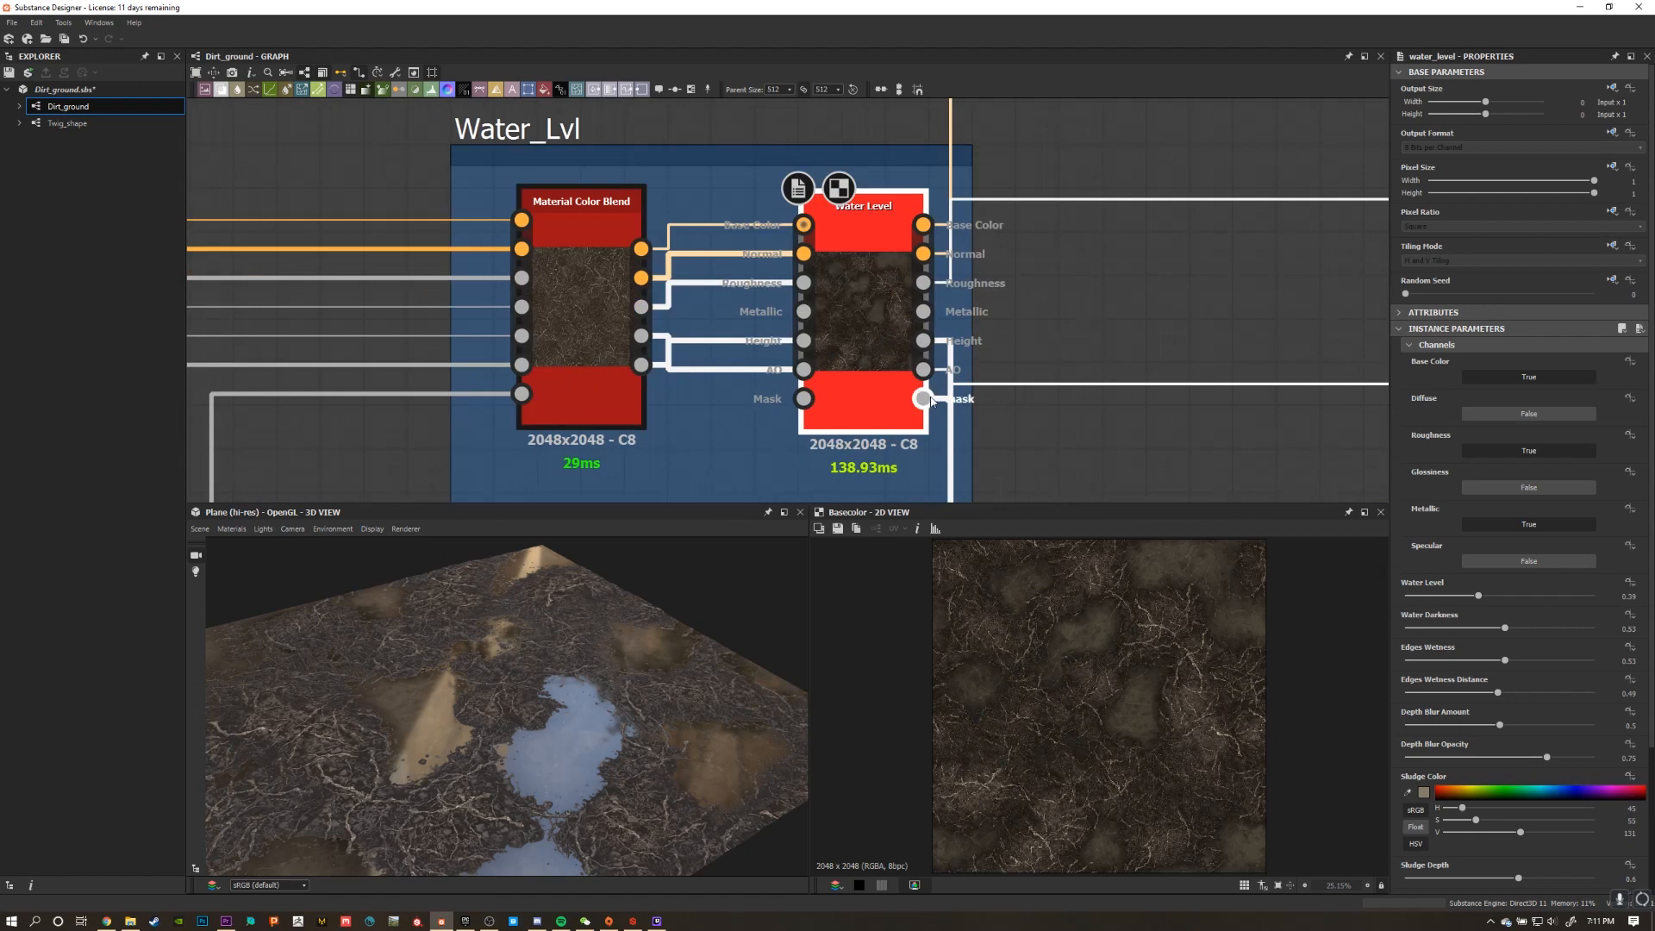
View the Water Level node's Mask output in the 2D View.
left_click(923, 399)
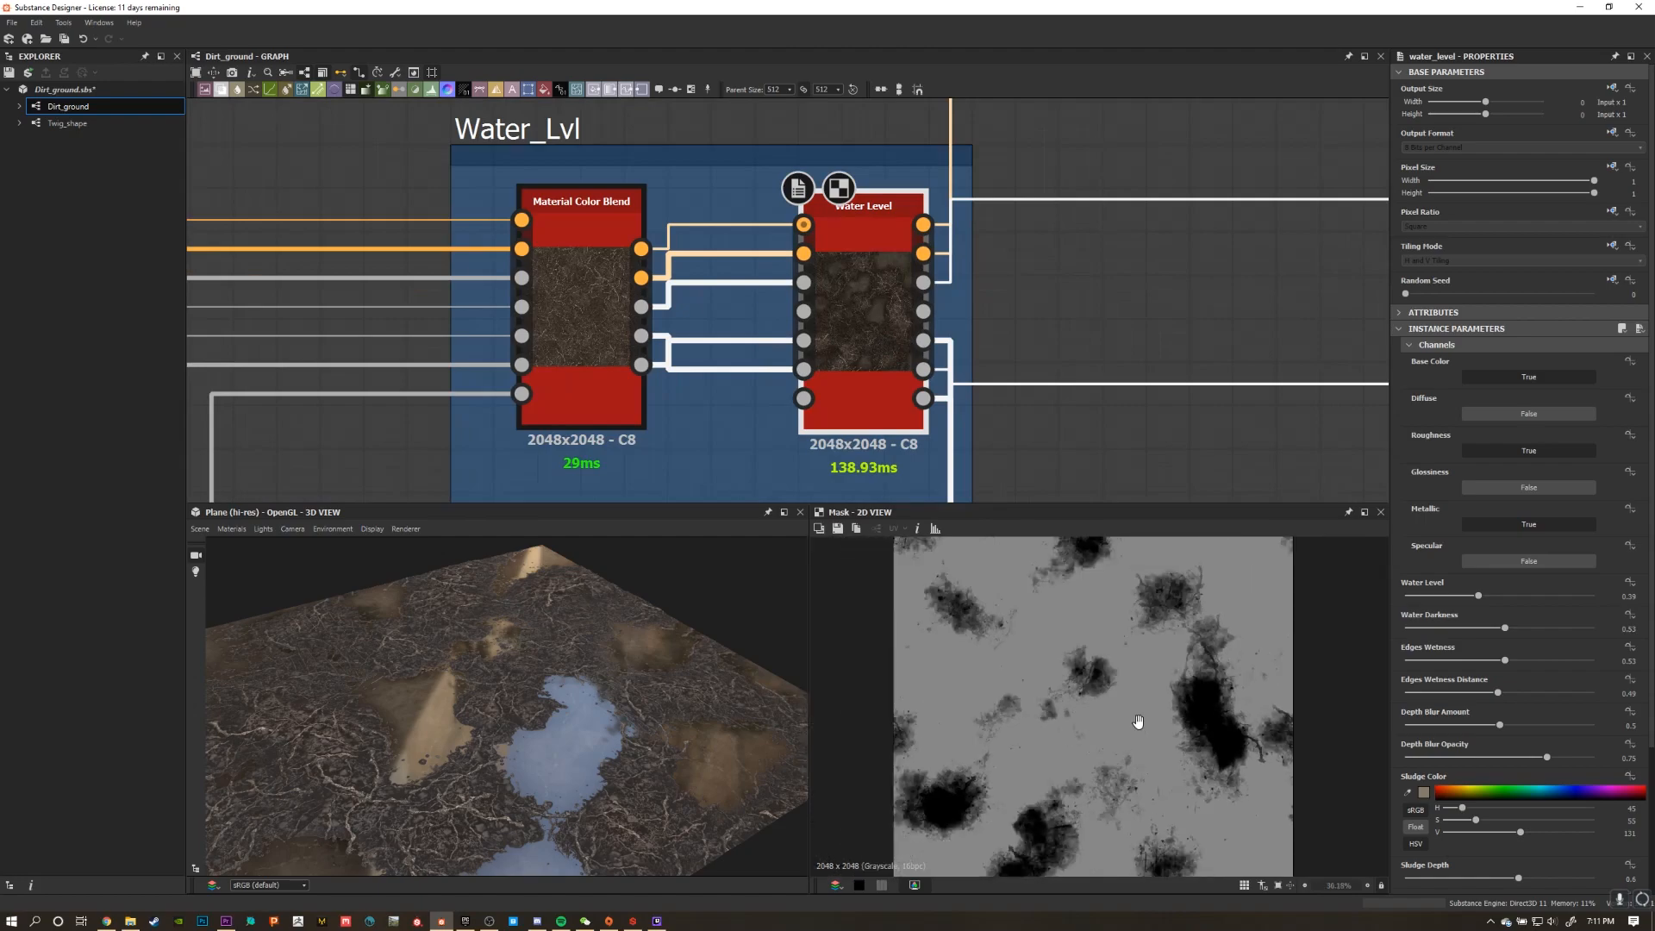
left_click(606, 921)
type("math")
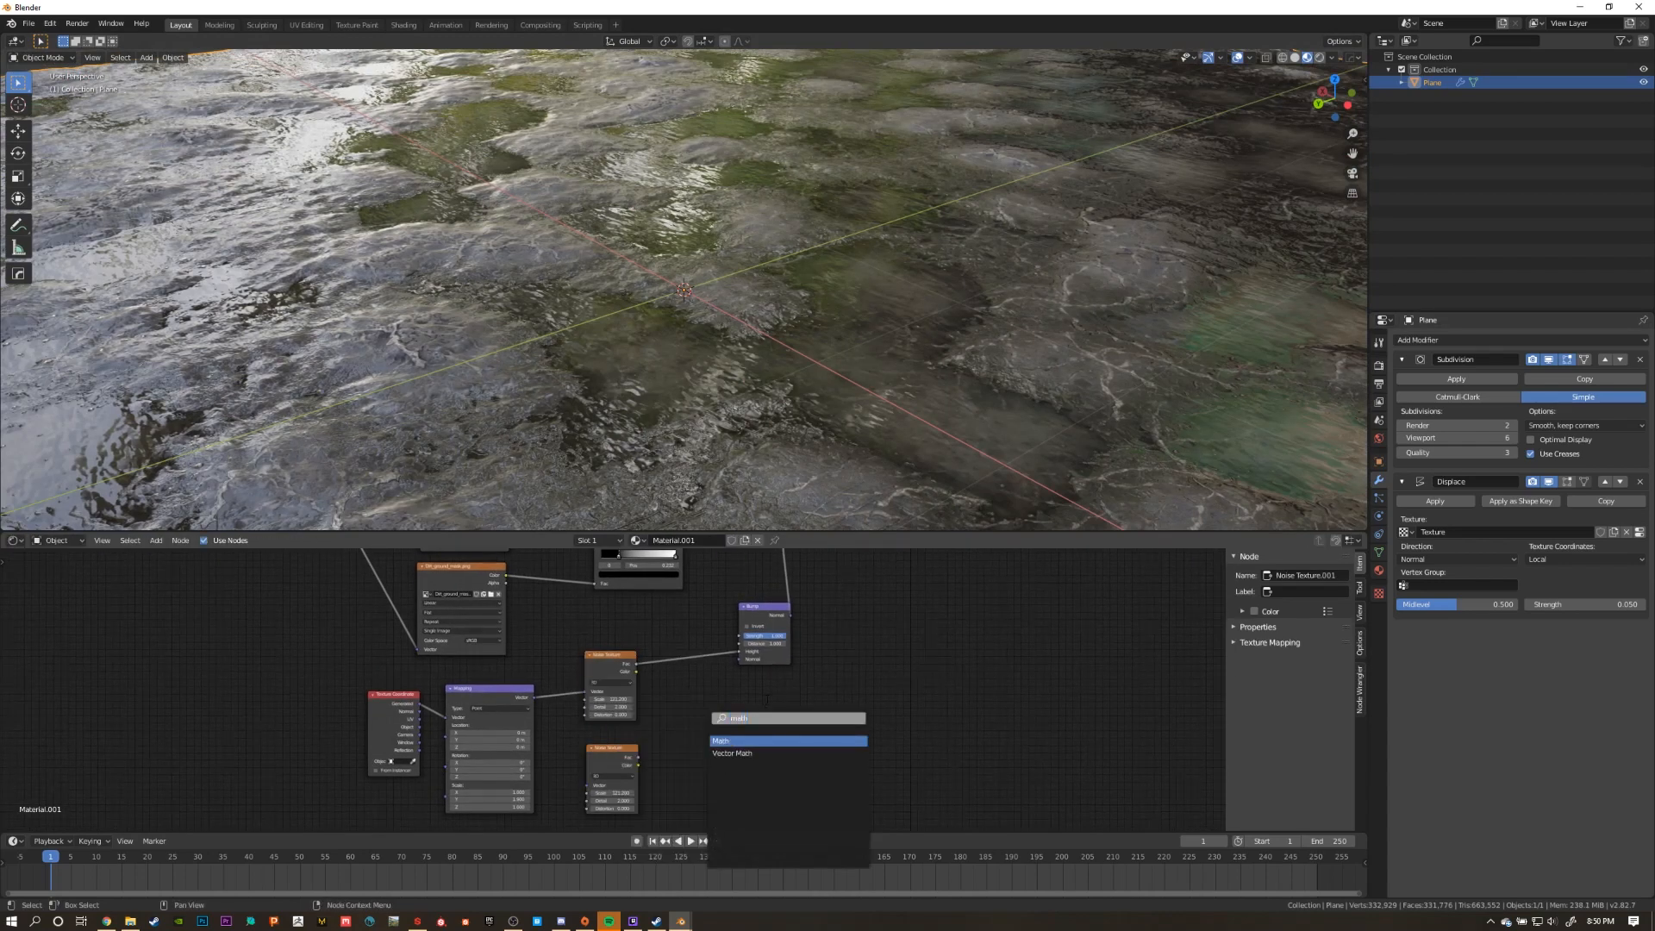
Add a Divide Math node joining both Noise Textures into the Bump height.
left_click(722, 739)
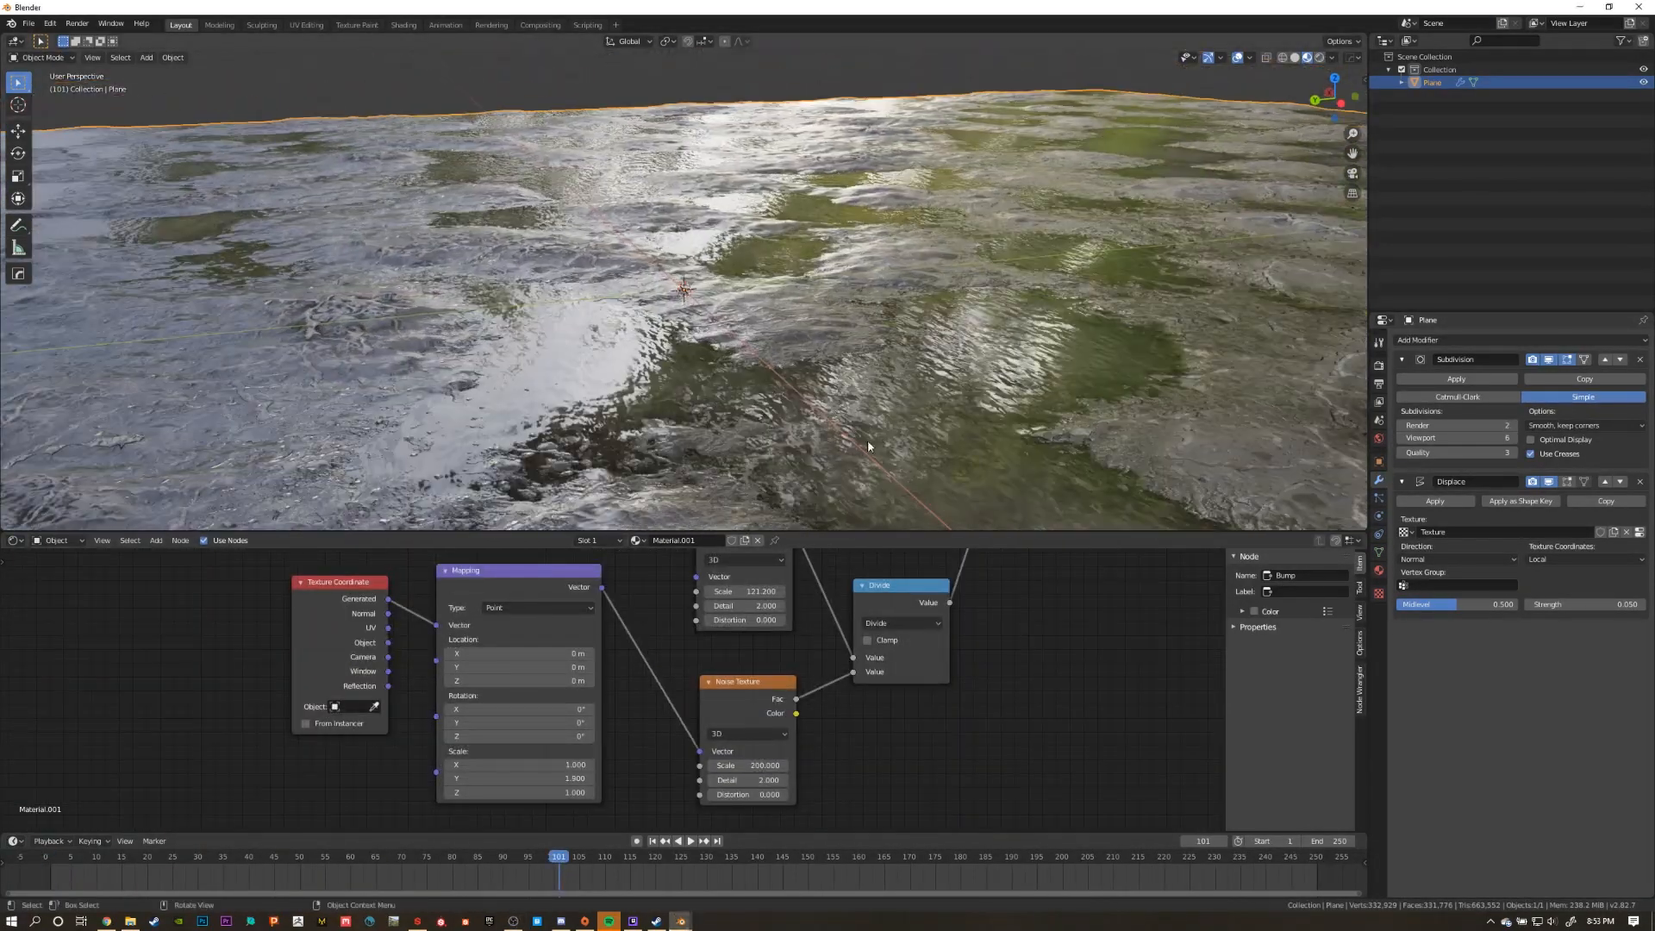
Drive the Mapping's Rotation X with a #frame expression and play the animation.
left_click(517, 708)
type("#max(frame*pi/6000)")
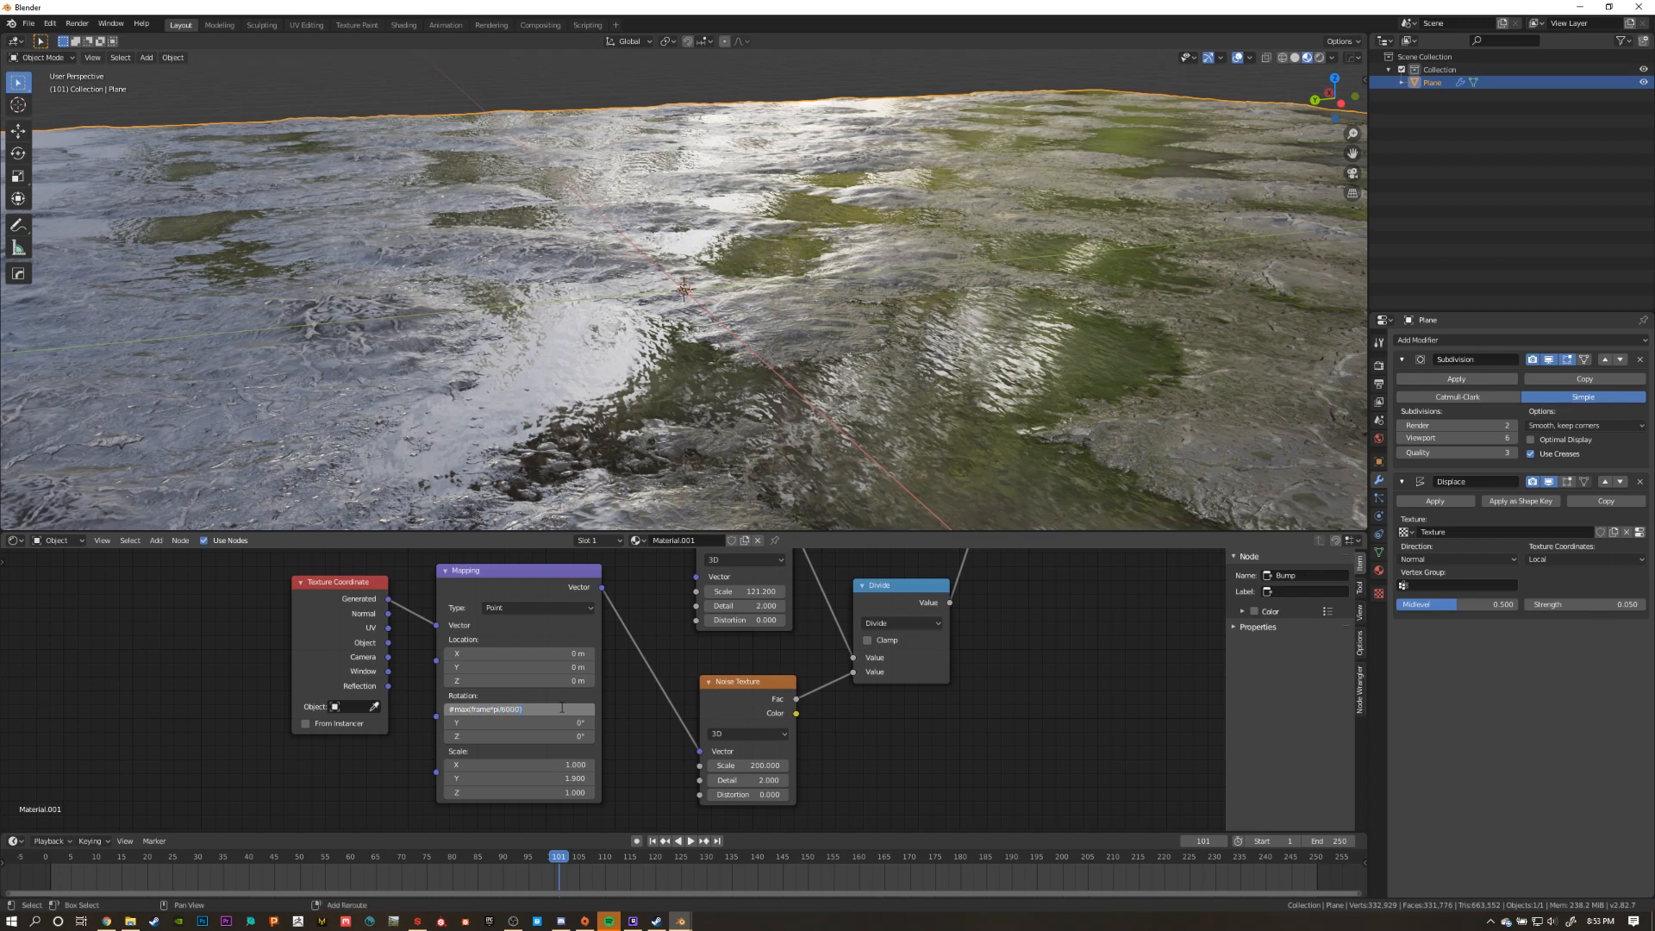
left_click(690, 841)
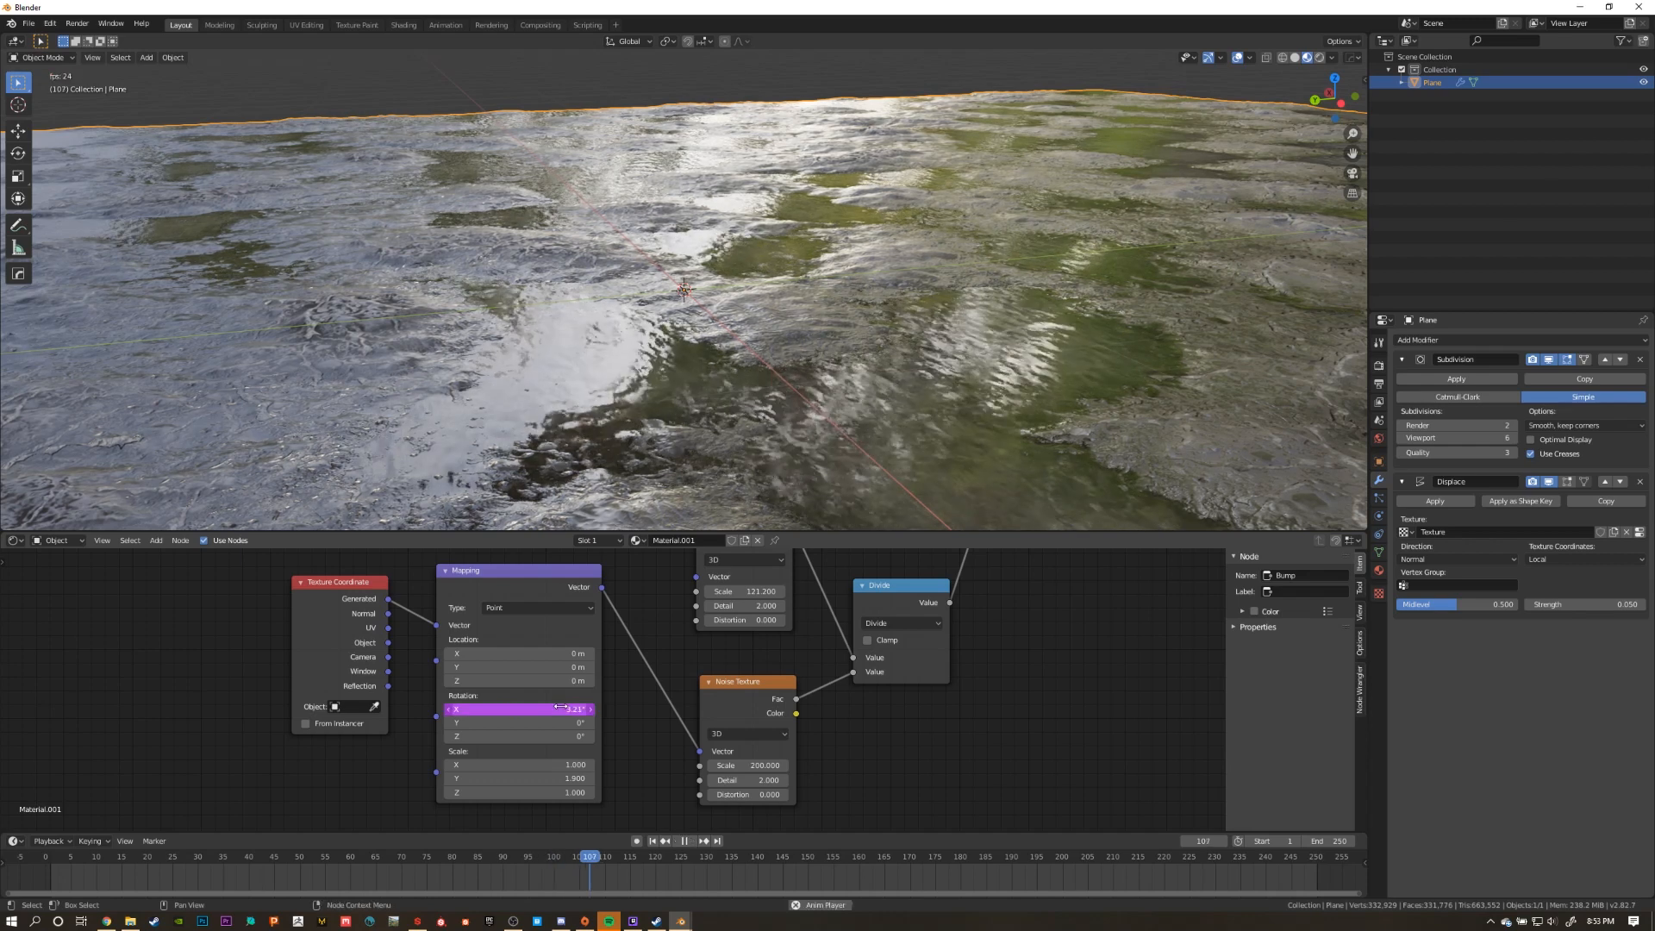